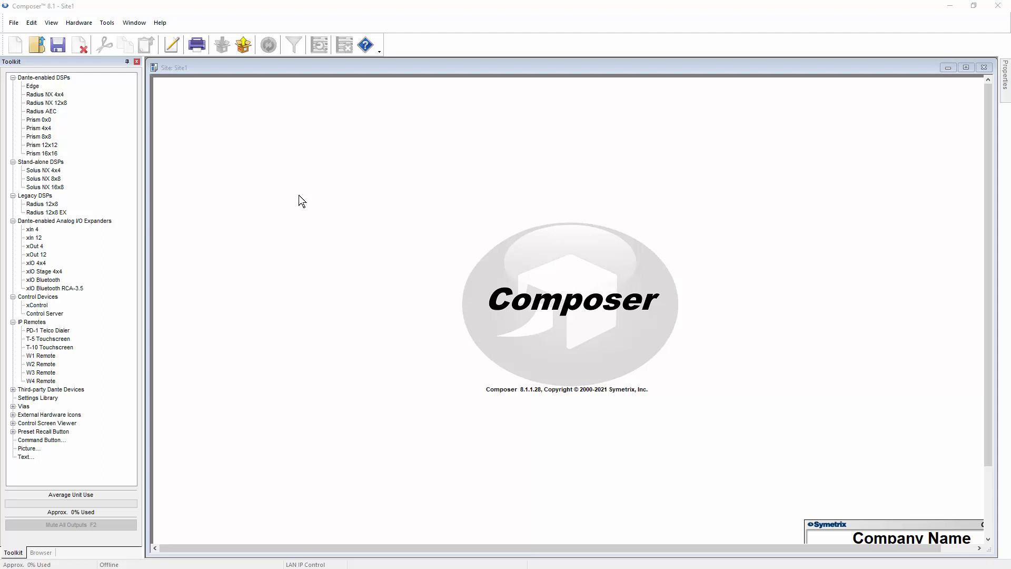
mouse_move(97, 52)
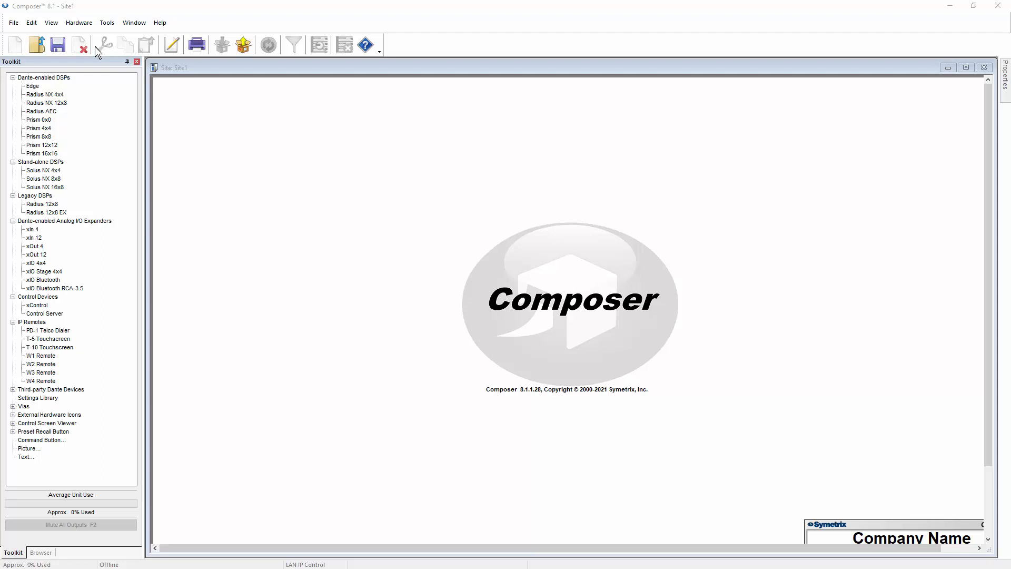
Open System Manager from the Hardware menu to list the networked units
click(78, 23)
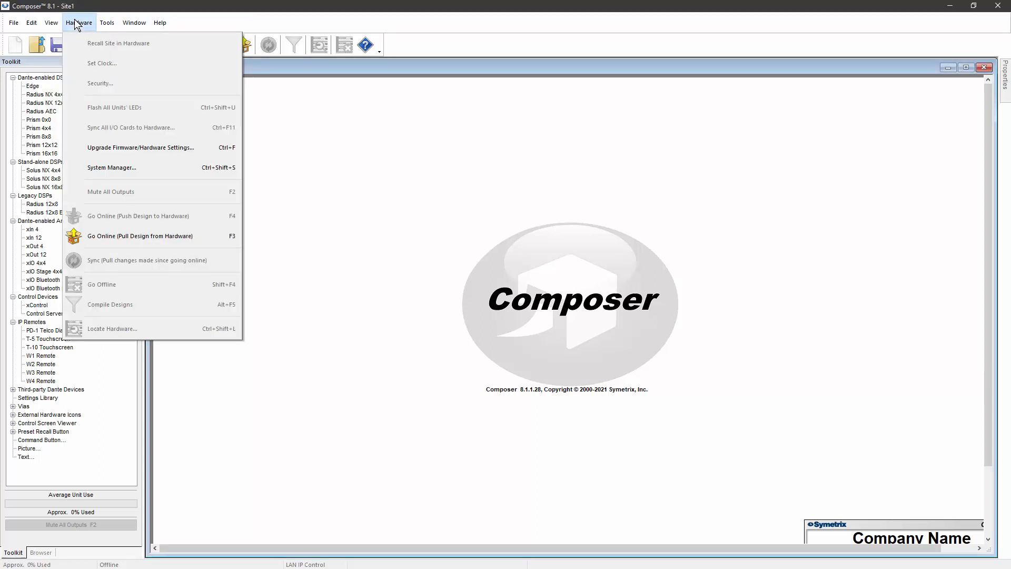
mouse_move(111, 167)
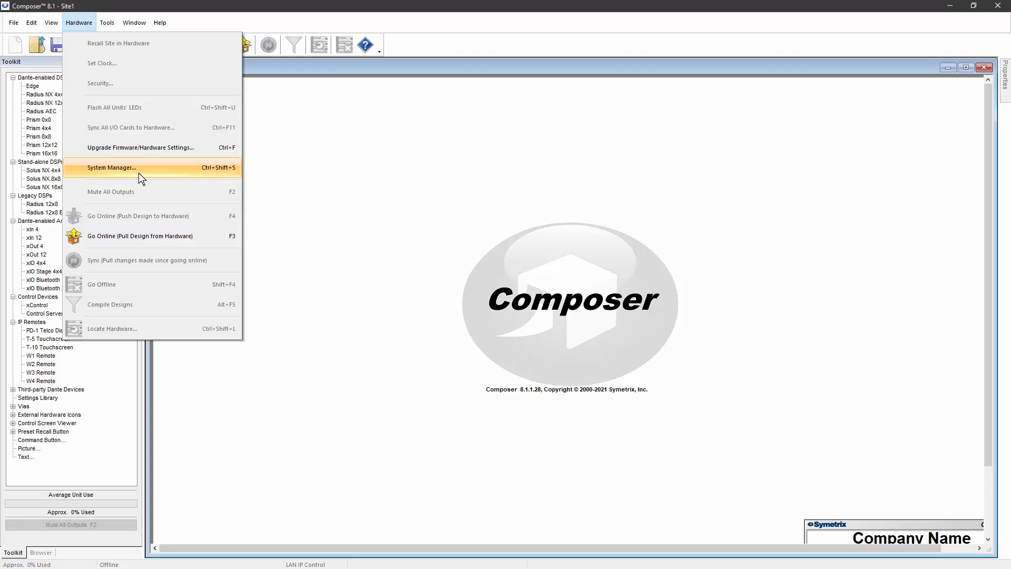
click(112, 167)
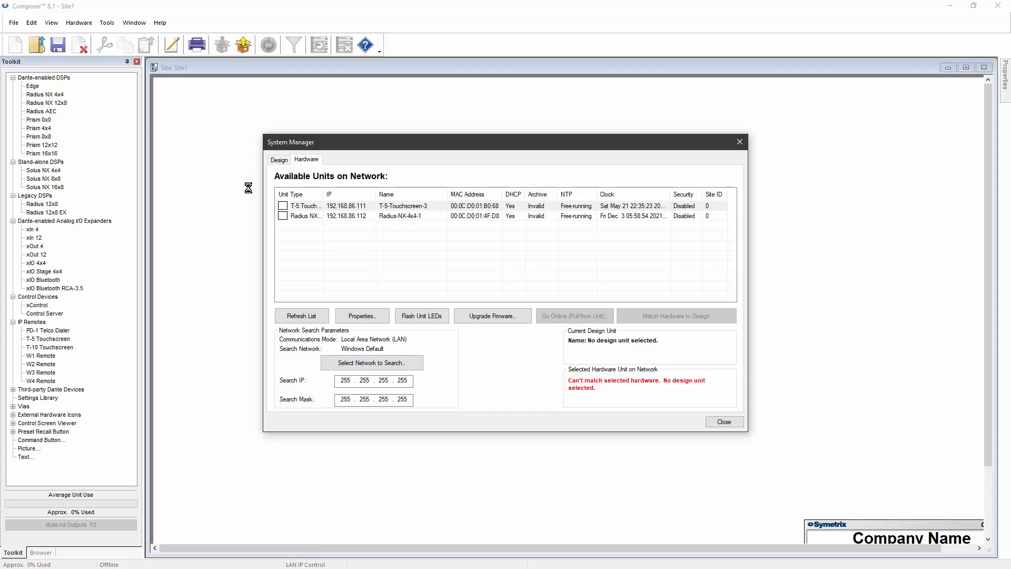
Select the Radius NX 4x4 unit and open its hardware properties
click(305, 159)
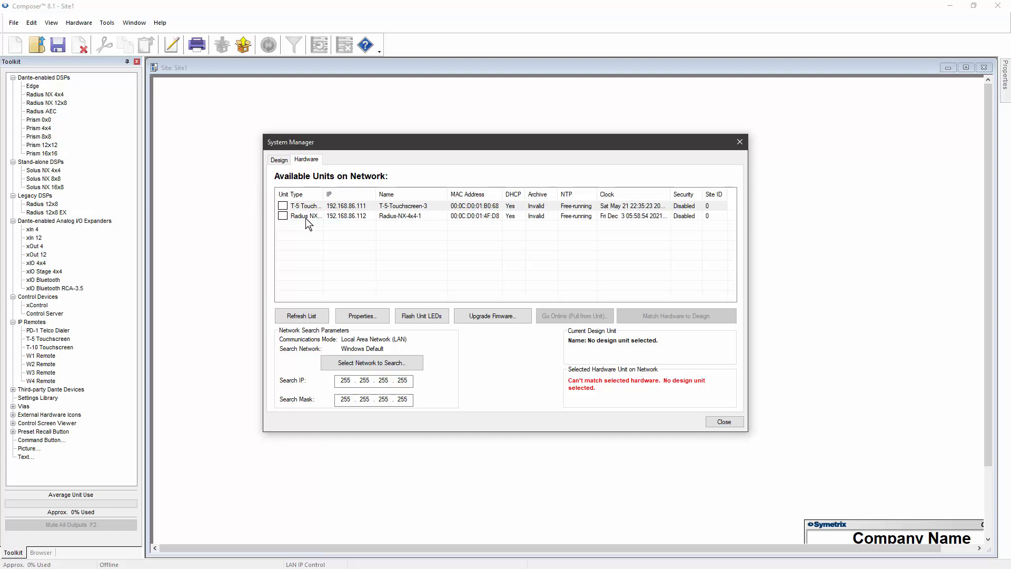
click(400, 215)
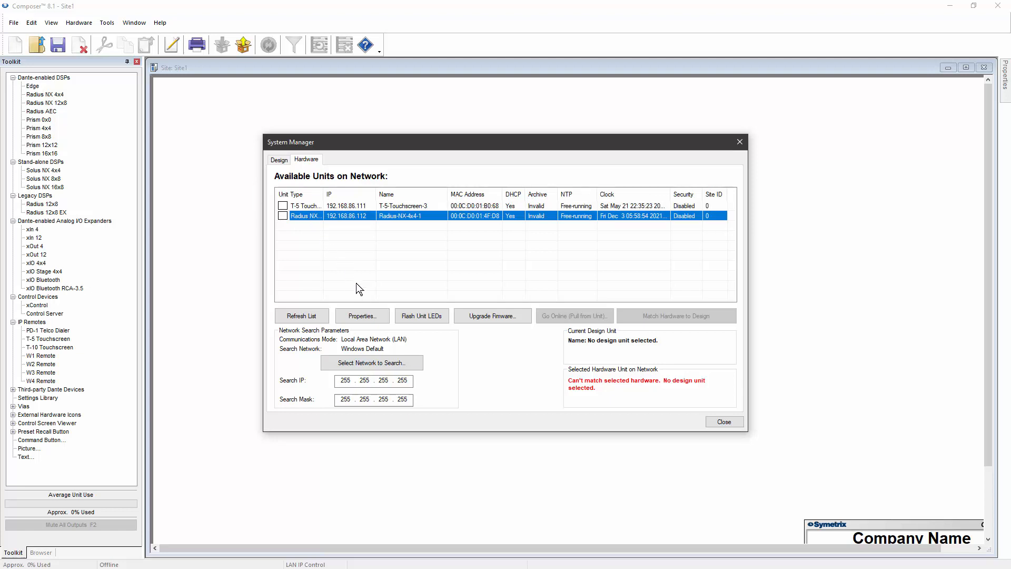
click(362, 316)
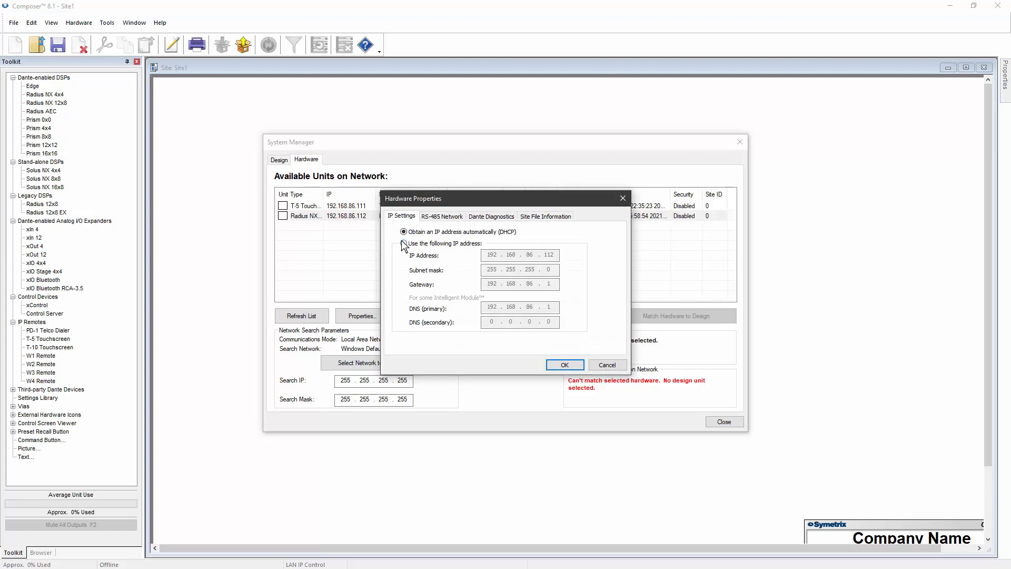
Switch the Radius NX to a manual IP ending in .20 and apply
click(403, 243)
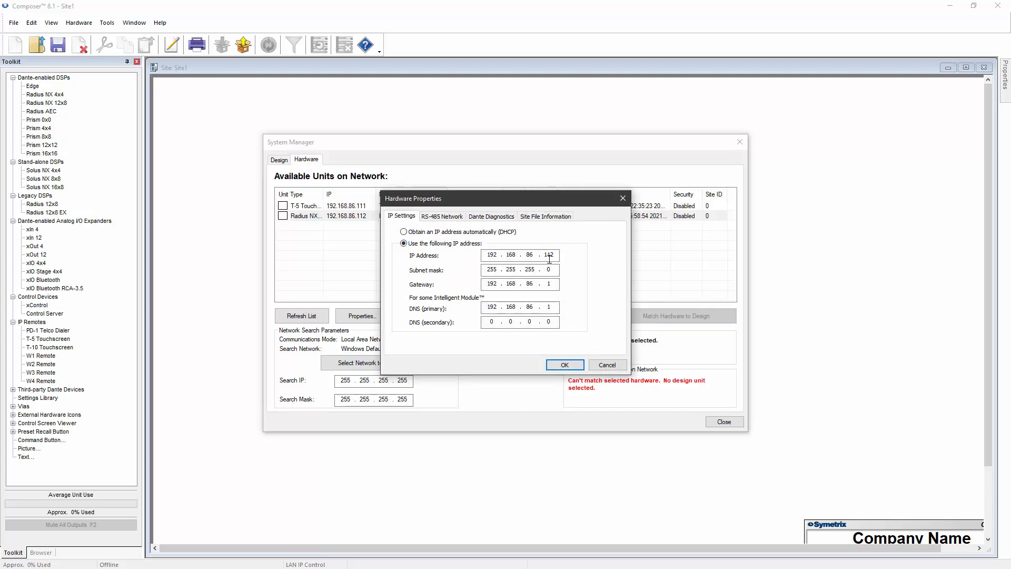
text(203)
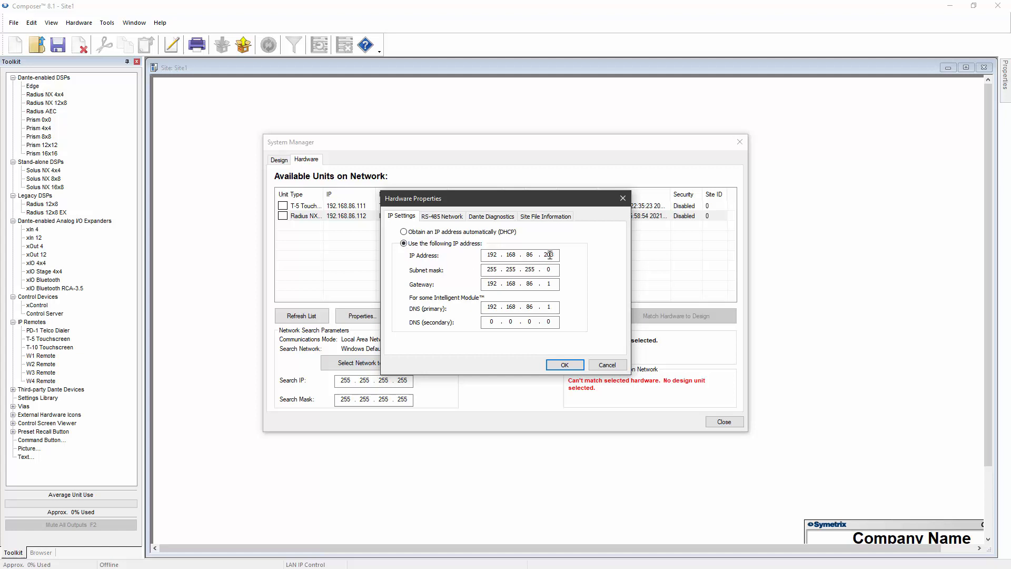
click(564, 364)
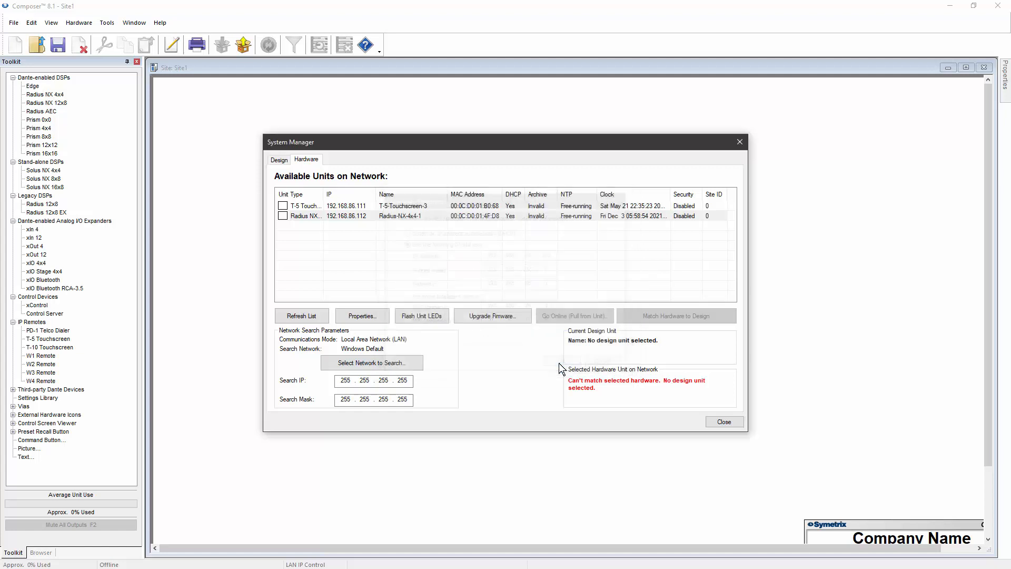